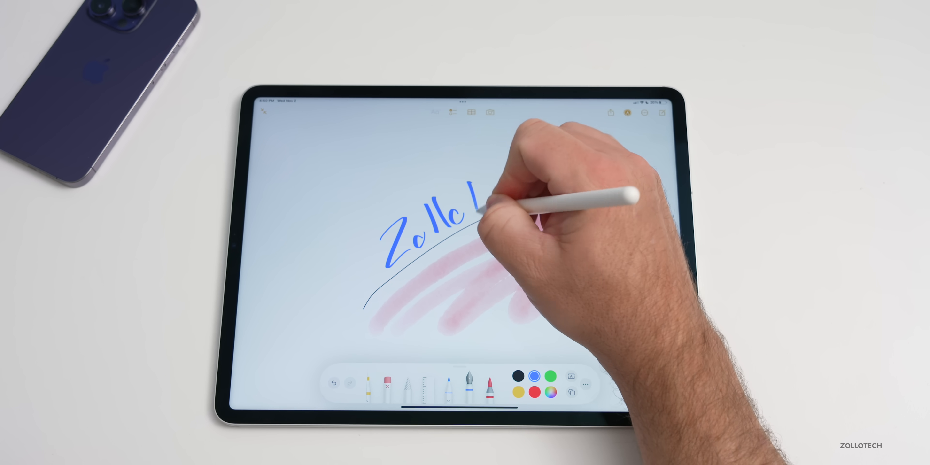
Step: Hand-letter a word in blue with Apple Pencil above the pink brush strokes
drag(486, 202, 605, 172)
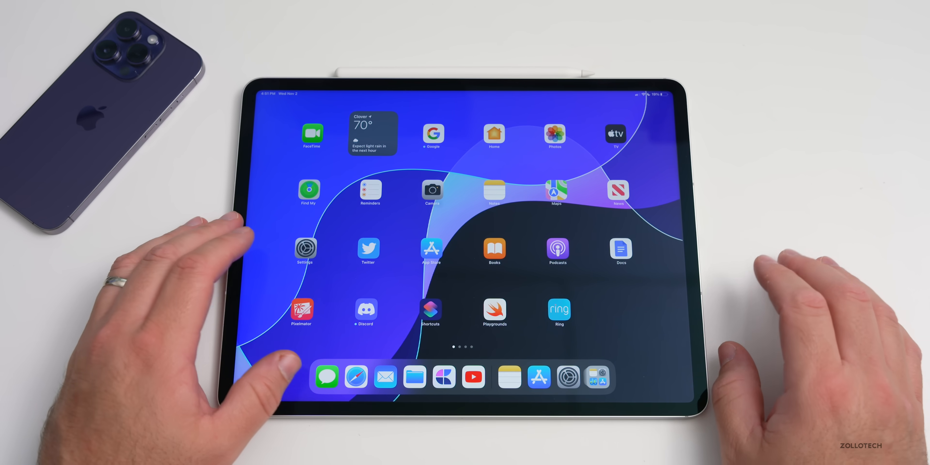
click(566, 377)
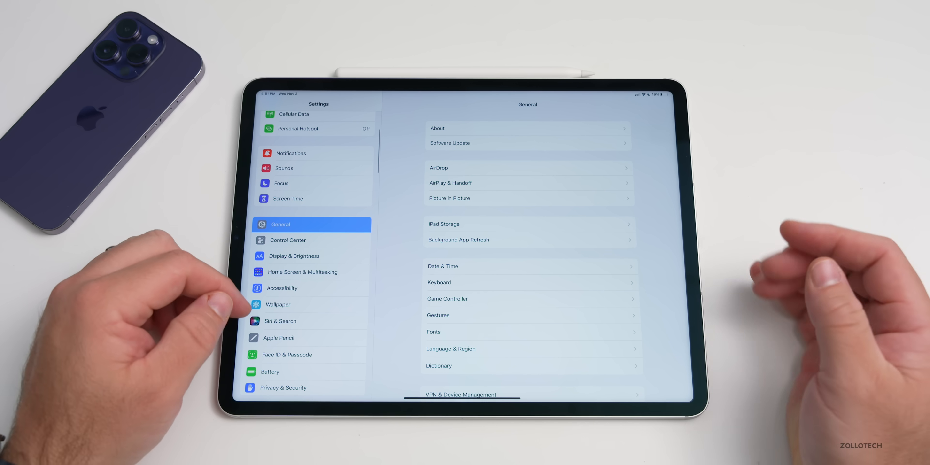
click(293, 255)
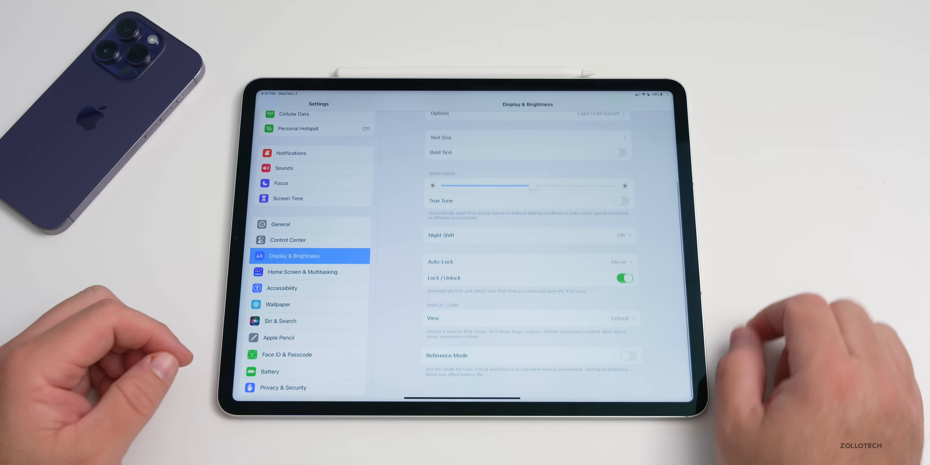
click(629, 355)
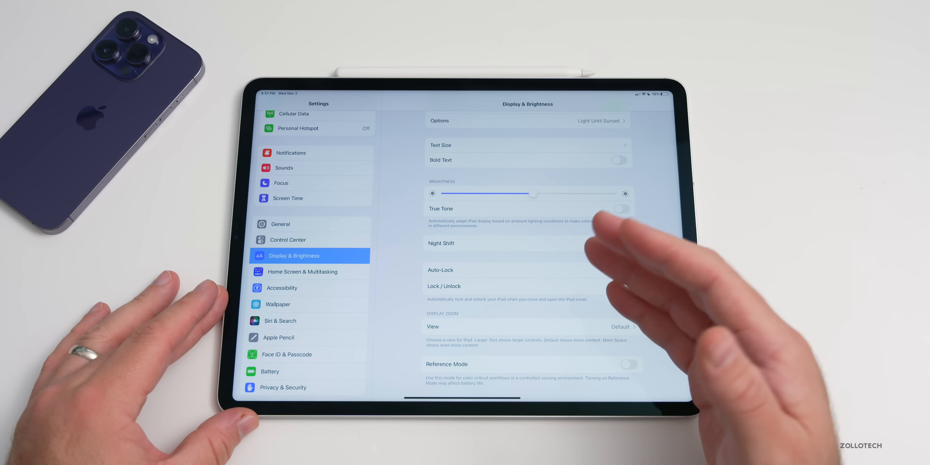
click(624, 286)
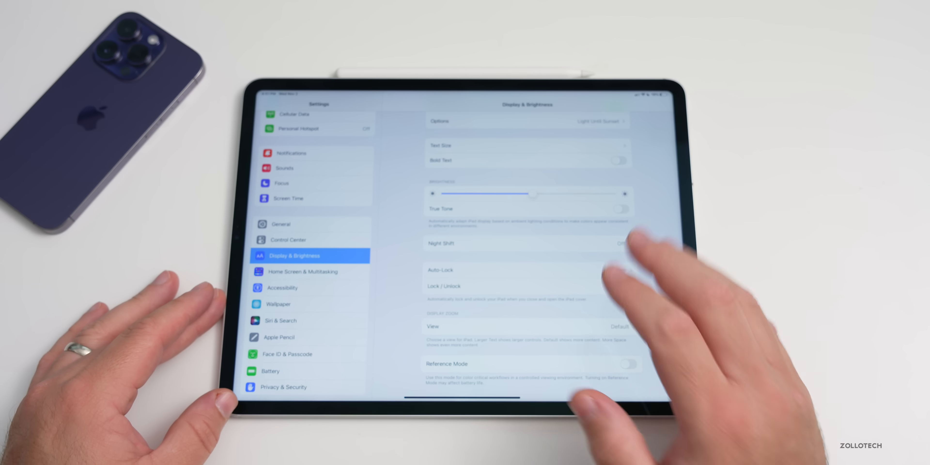
click(624, 286)
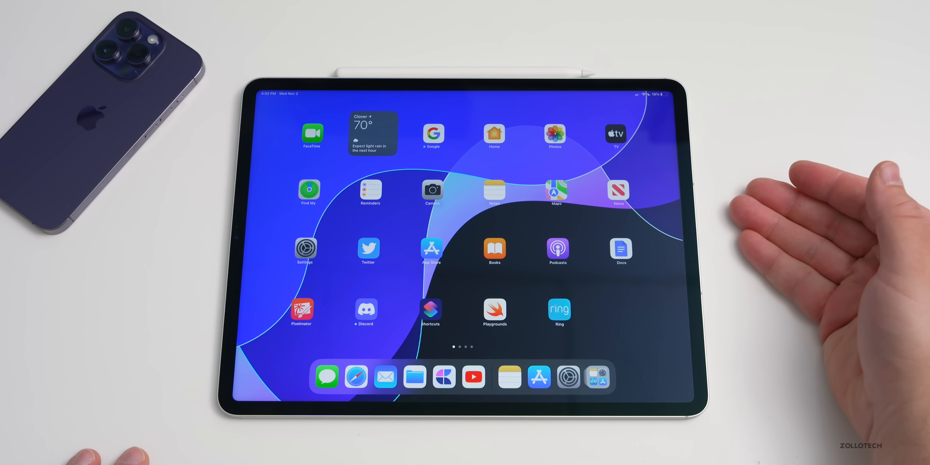
mouse_move(618, 190)
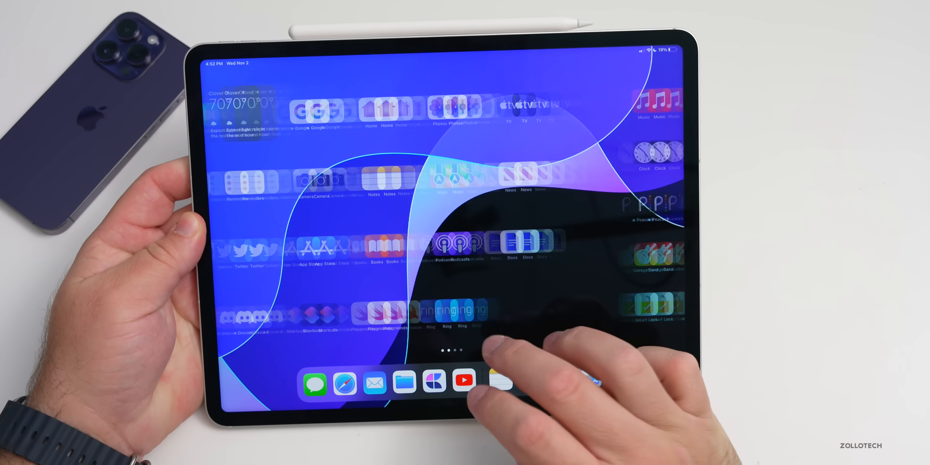
Step: Swipe through the Home Screen pages to reach the later pages of apps
scroll(left, 3)
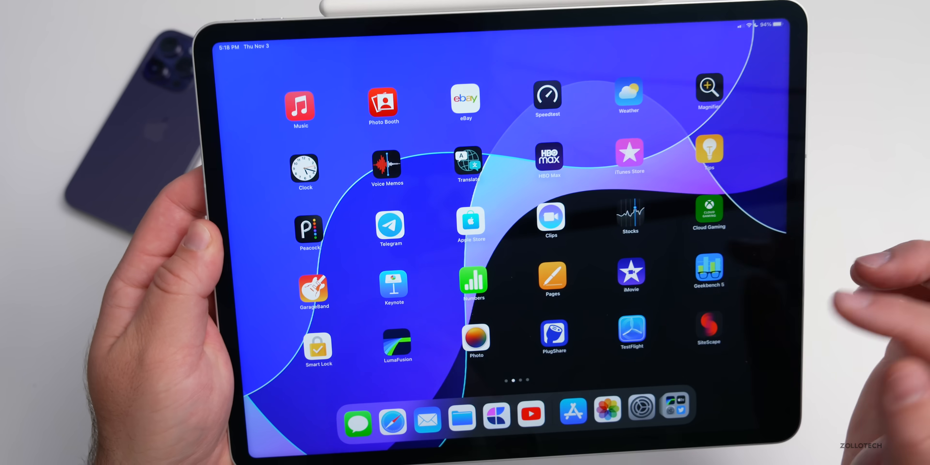
scroll(left, 3)
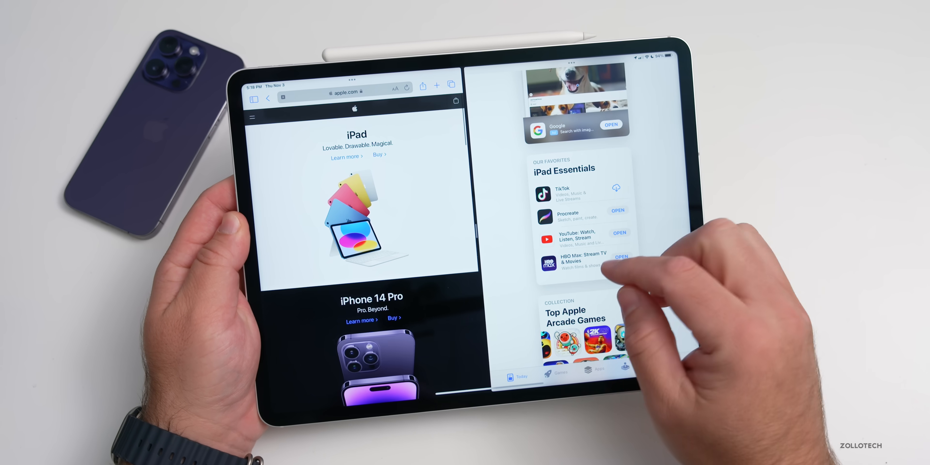
Step: Interact with the App Store pane in Split View beside Safari
click(573, 63)
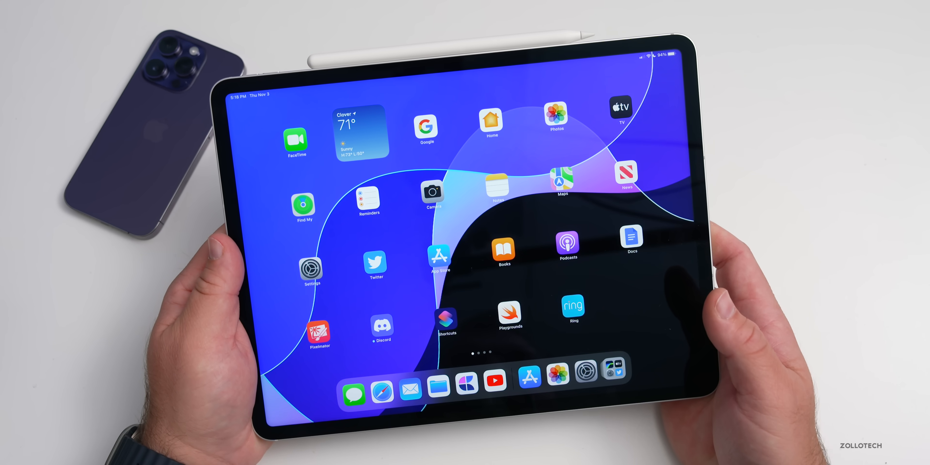
Step: Swipe to the third Home Screen page and launch FiLMiC Pro
scroll(left, 3)
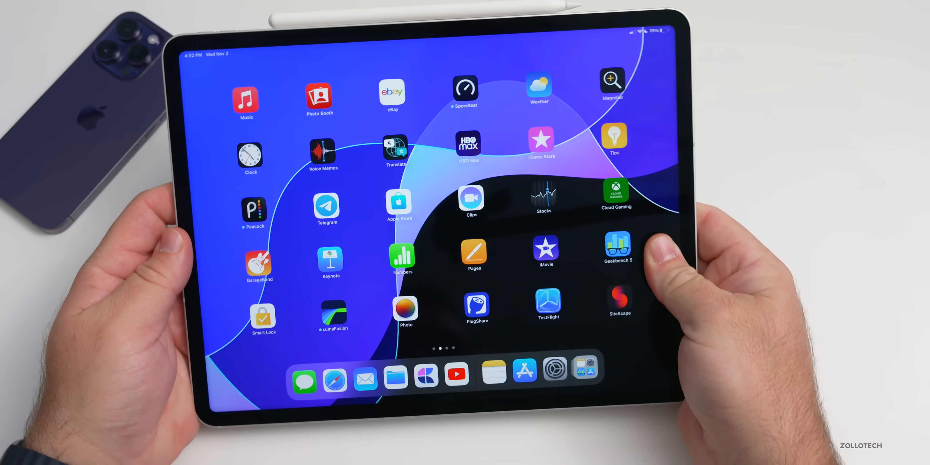
scroll(left, 3)
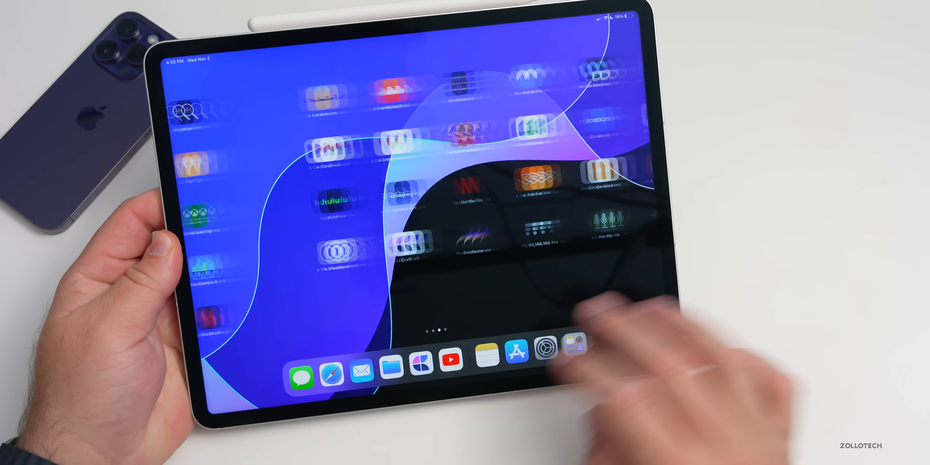
click(571, 348)
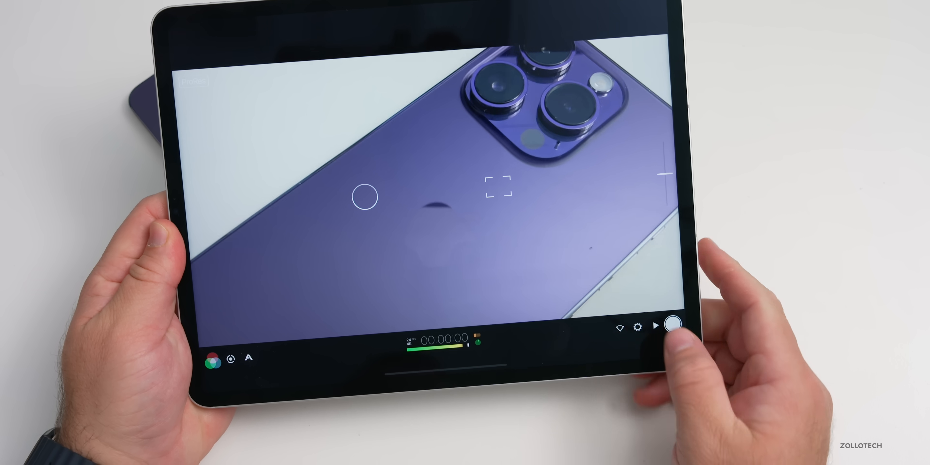
Step: Start recording in FiLMiC Pro's live view of the purple iPhone
click(637, 327)
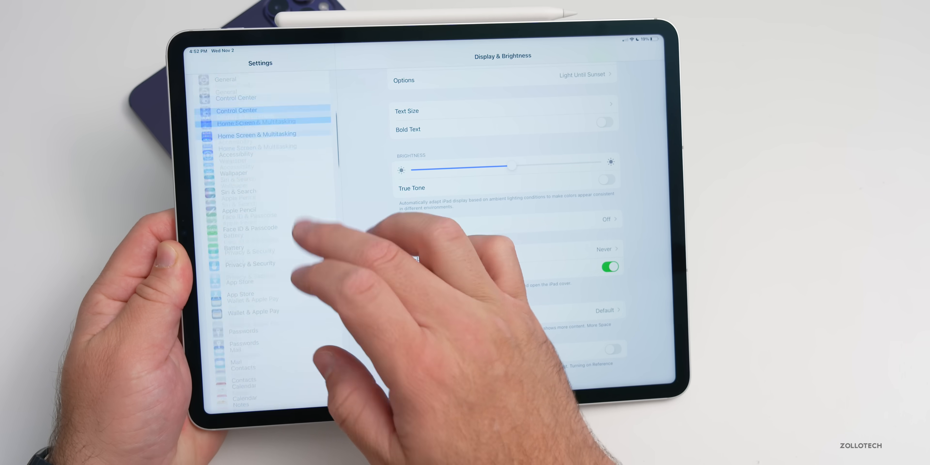
Step: Show the Camera's Record Video page with 4K at 30 fps and Video Format Control
scroll(down, 3)
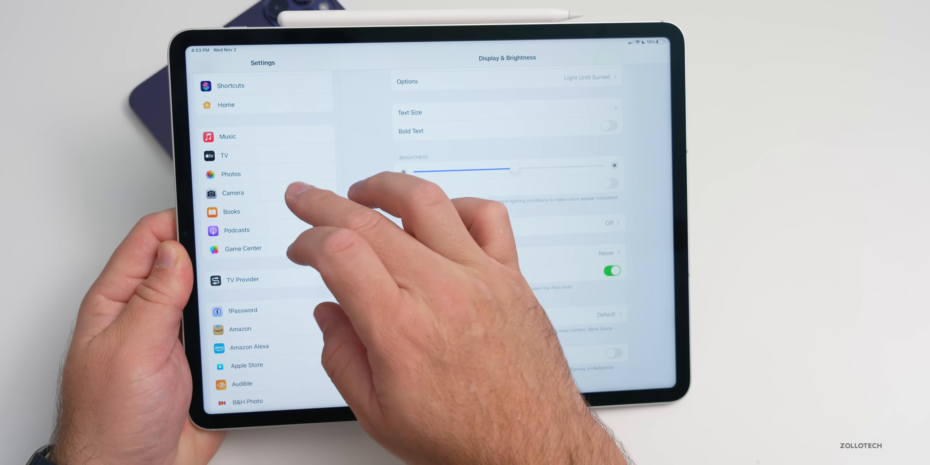
click(233, 193)
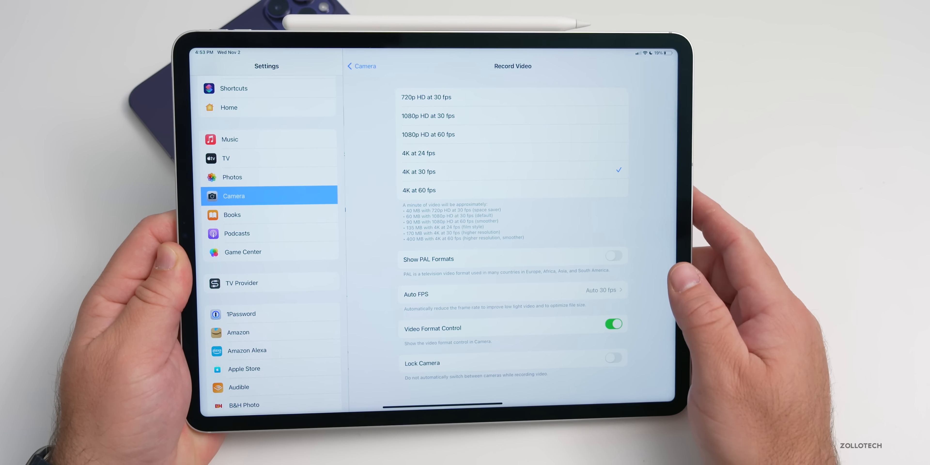
click(417, 154)
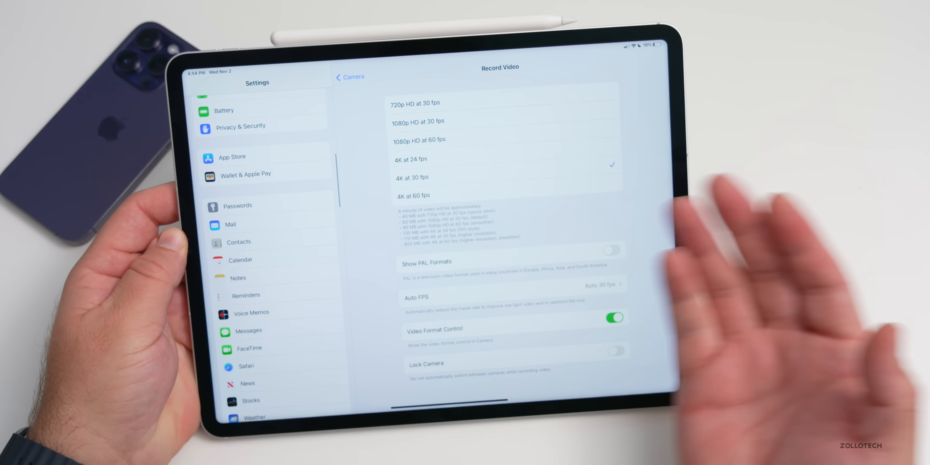
Step: Review the Battery page's charge level and screen-on usage charts
click(232, 222)
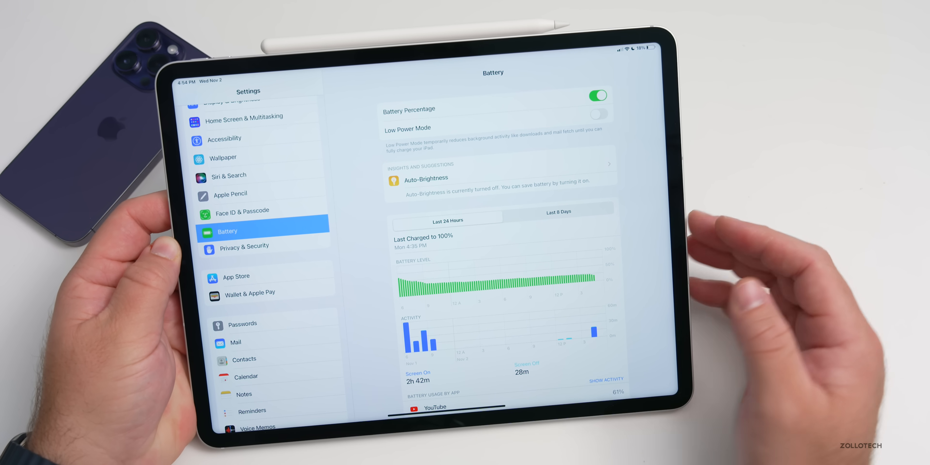
click(556, 216)
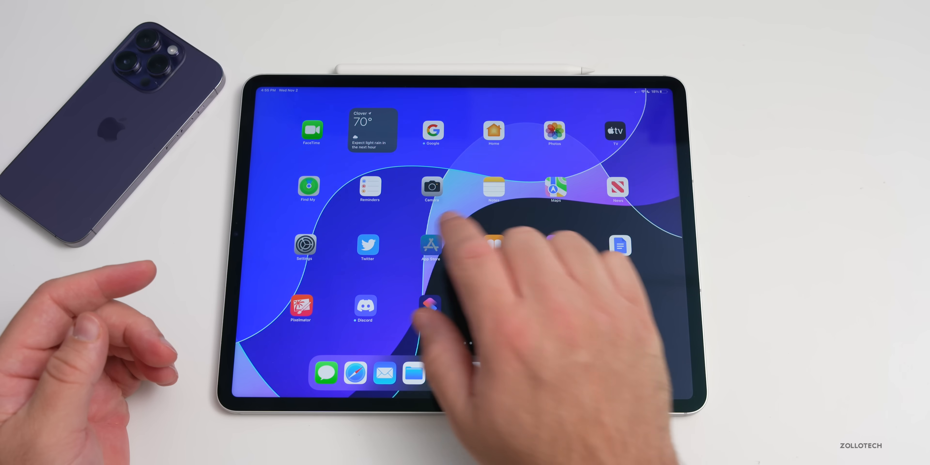
Step: Browse down the App Store's Today page
click(430, 245)
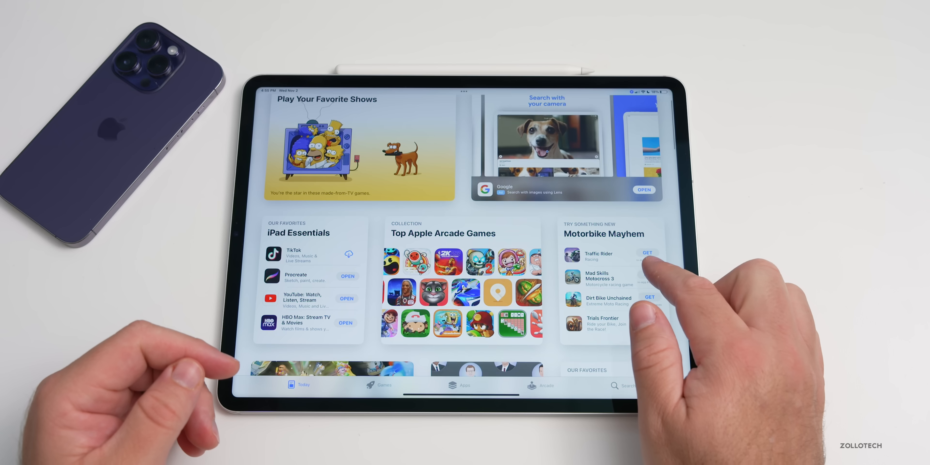
scroll(down, 3)
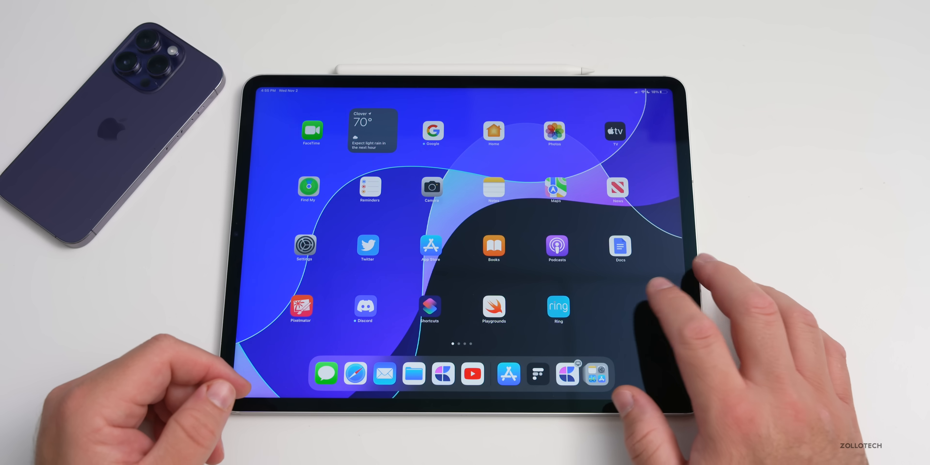
Step: Search Spotlight for 'lumaFusion' and launch it from the top hit
text(lumaFusion)
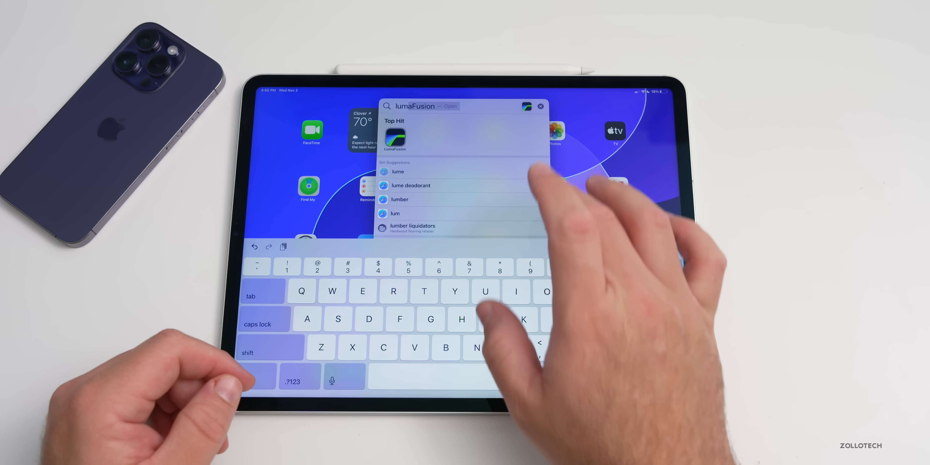
click(394, 137)
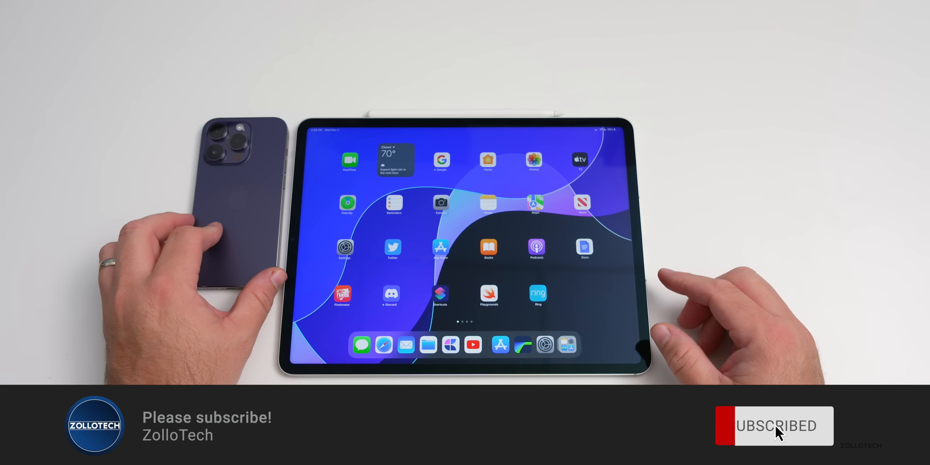
click(771, 426)
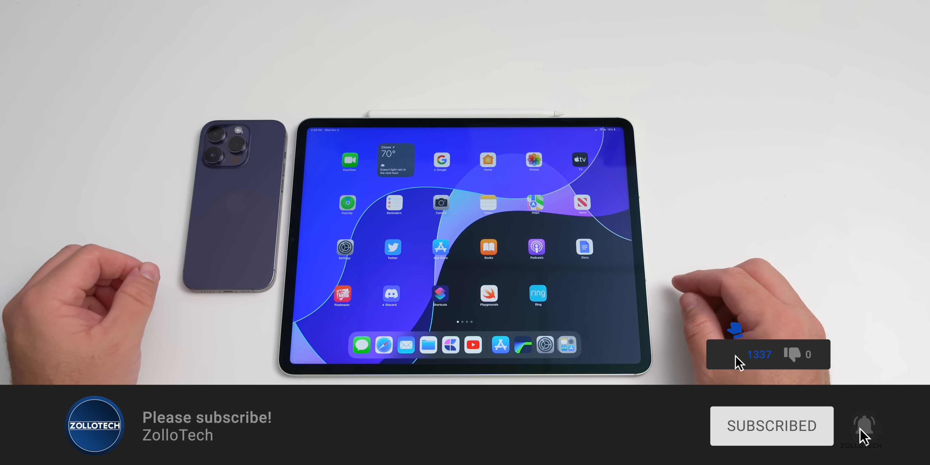
click(718, 354)
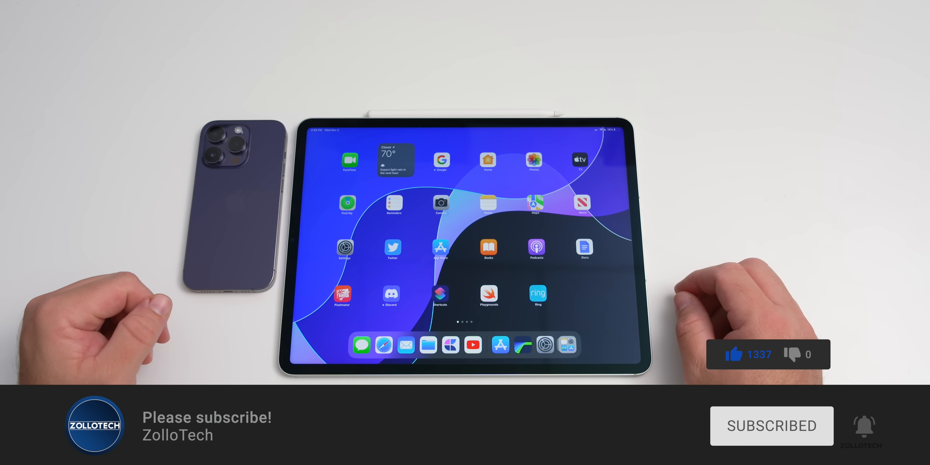